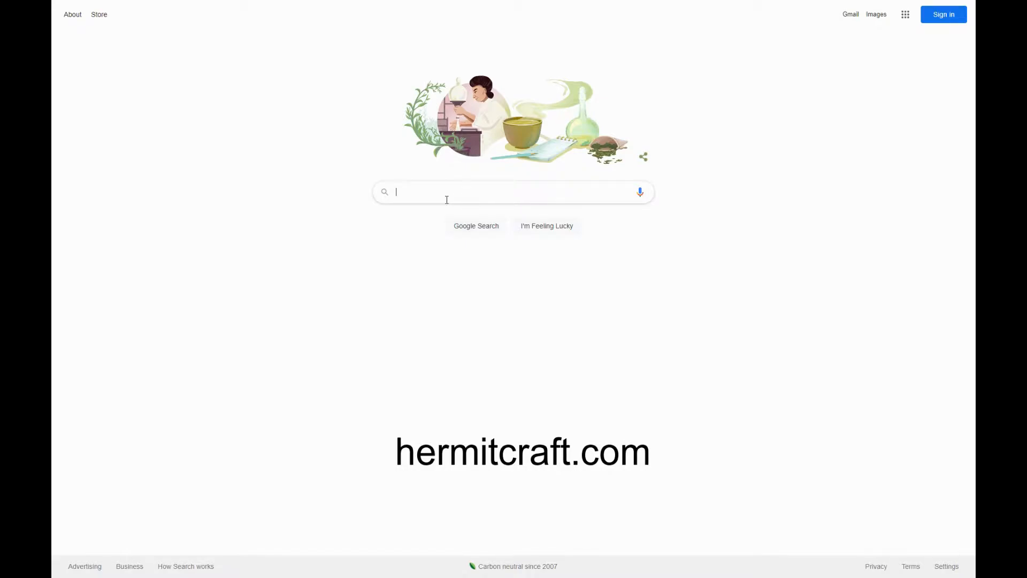
# - Search Google for Hermitcraft.com to bring up the official HermitCraft site
pyautogui.write('Hermitcraft.com')
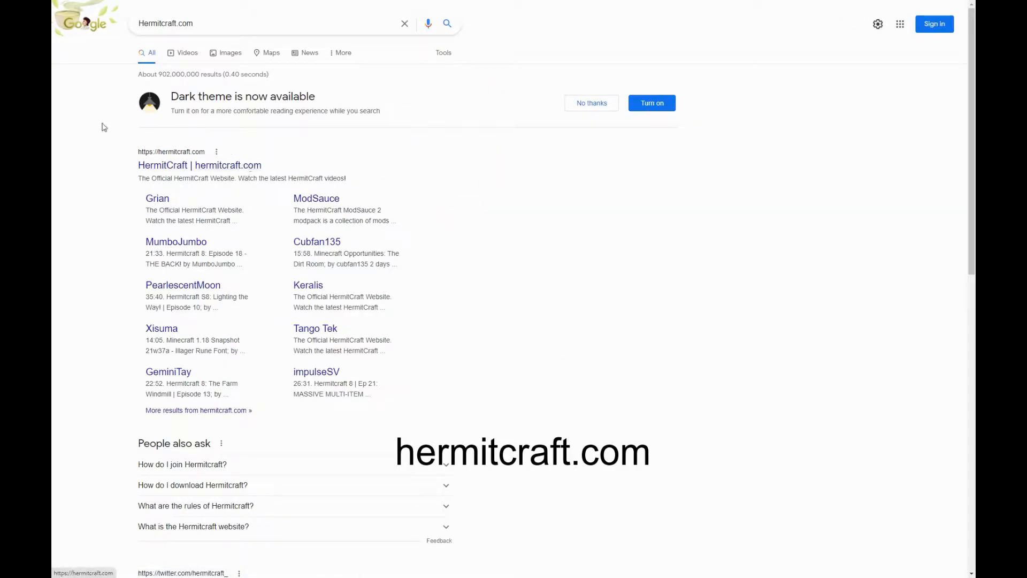
pyautogui.moveTo(208, 169)
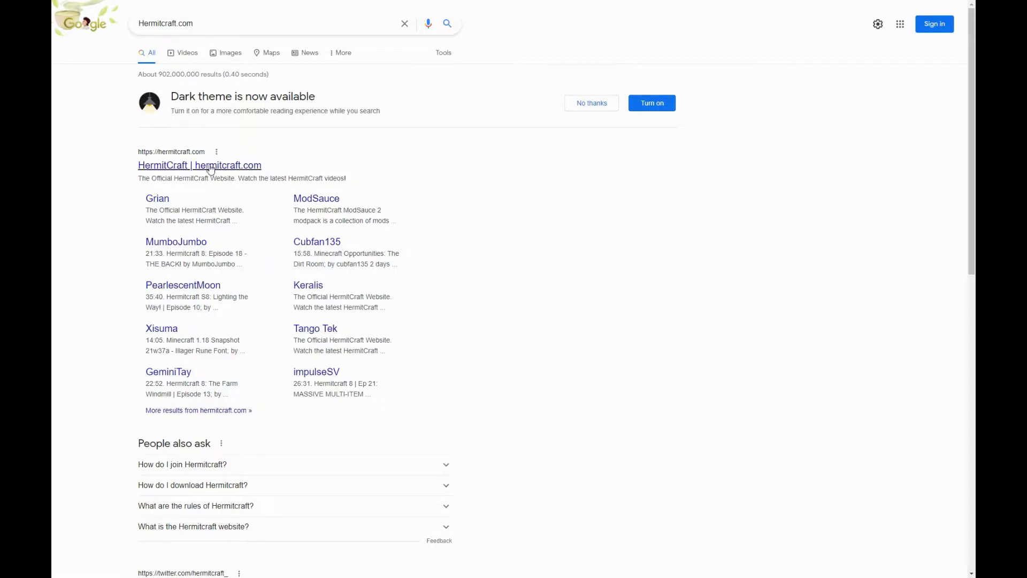
# - Go to the HermitCraft website result and into its Maps section of downloadable worlds
pyautogui.click(199, 165)
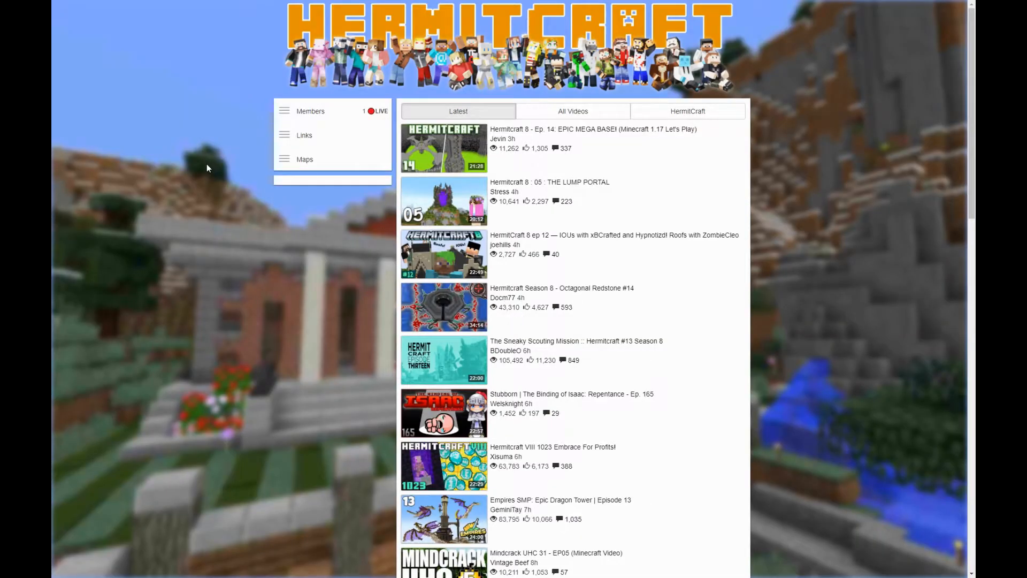
pyautogui.moveTo(328, 156)
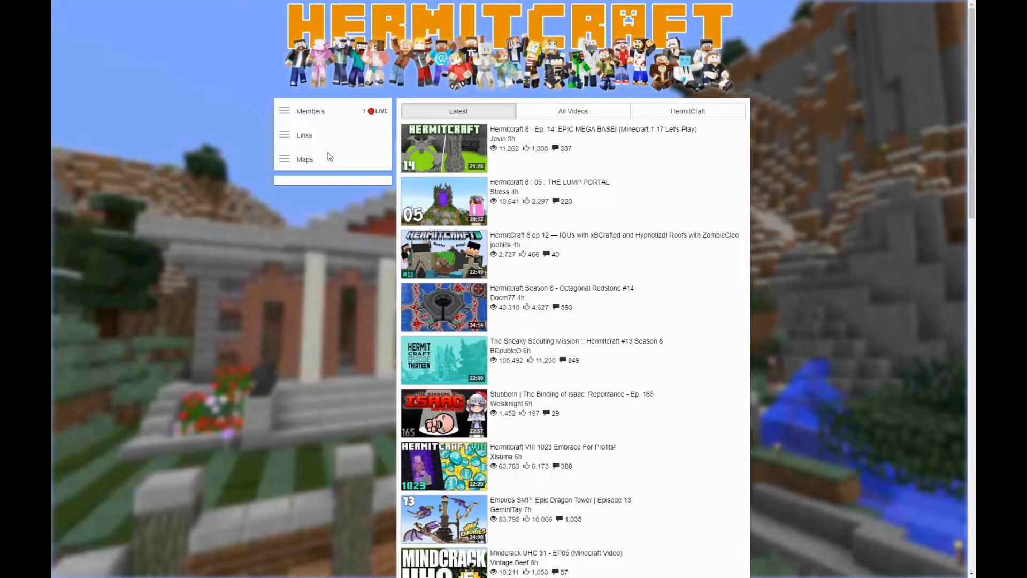
pyautogui.click(304, 159)
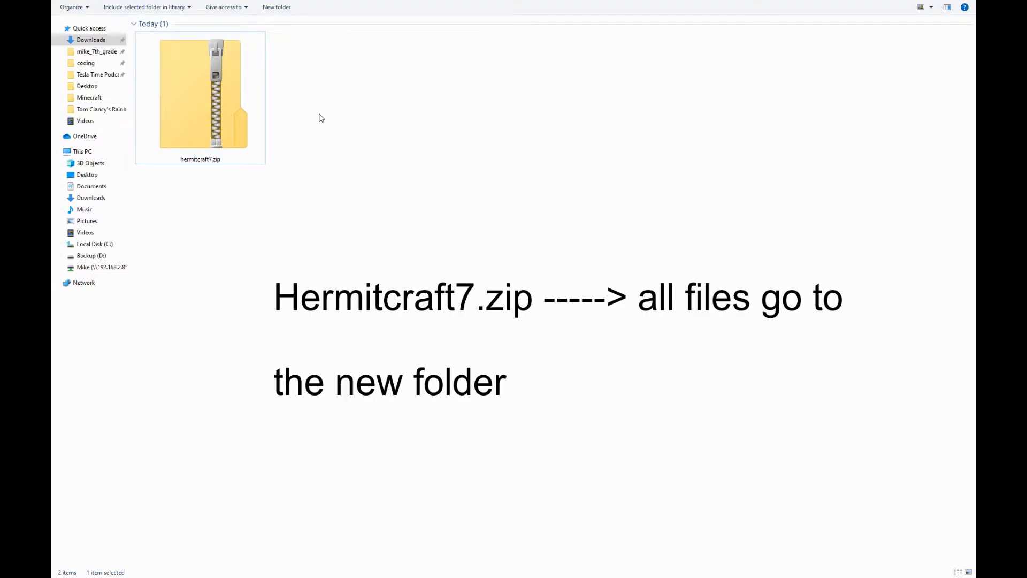
# - View the contents of hermitcraft7.zip in the Downloads folder
pyautogui.click(275, 6)
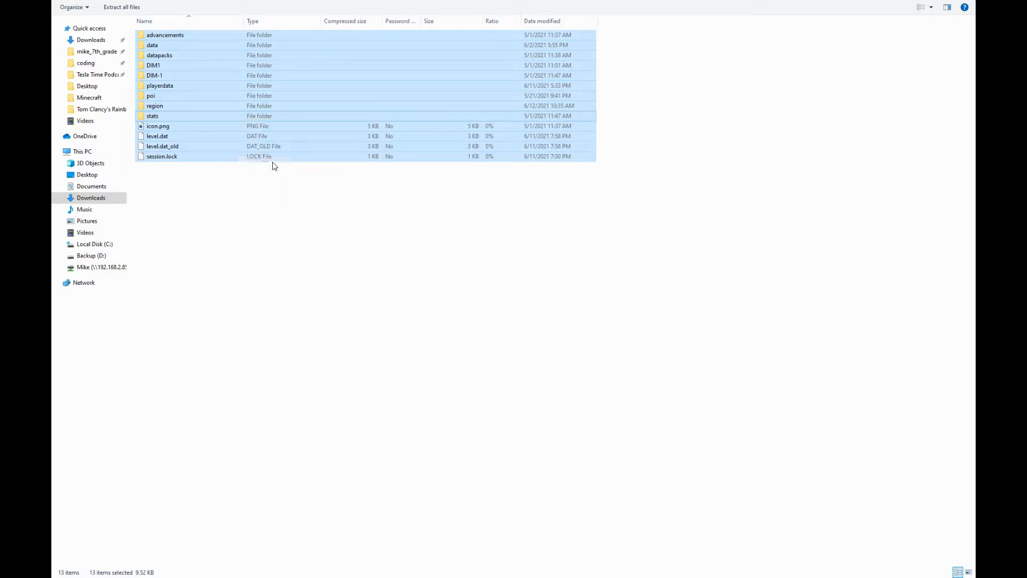
# - Copy every world file from the archive and paste them into the new Hermitcraft 7 map folder
pyautogui.click(89, 40)
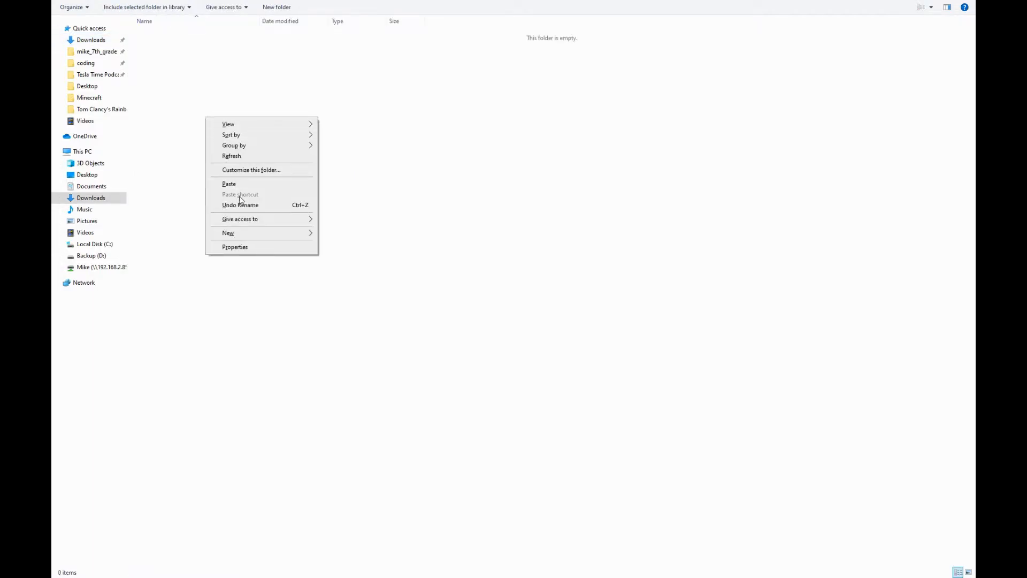
pyautogui.click(228, 184)
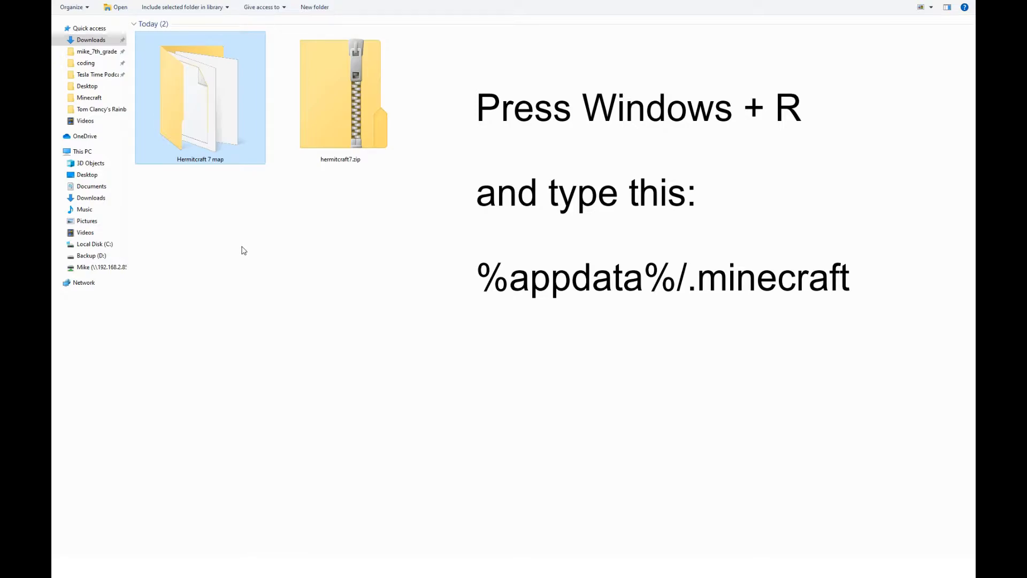
# - Use Run (Win+R) with %appdata%/.minecraft to reach the .minecraft folder
pyautogui.press('Win+R')
pyautogui.write('%app')
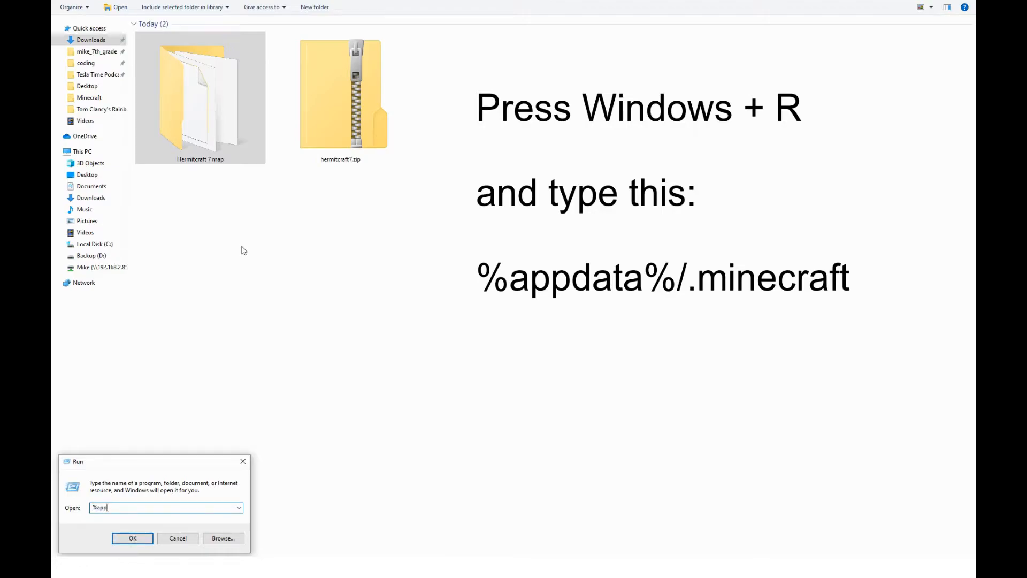
pyautogui.write('data')
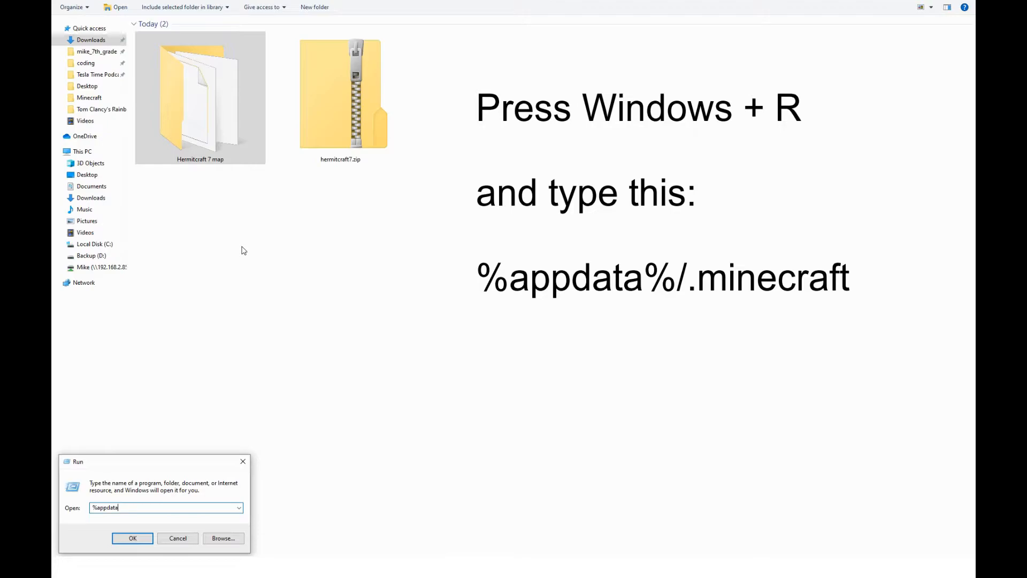
pyautogui.write('%')
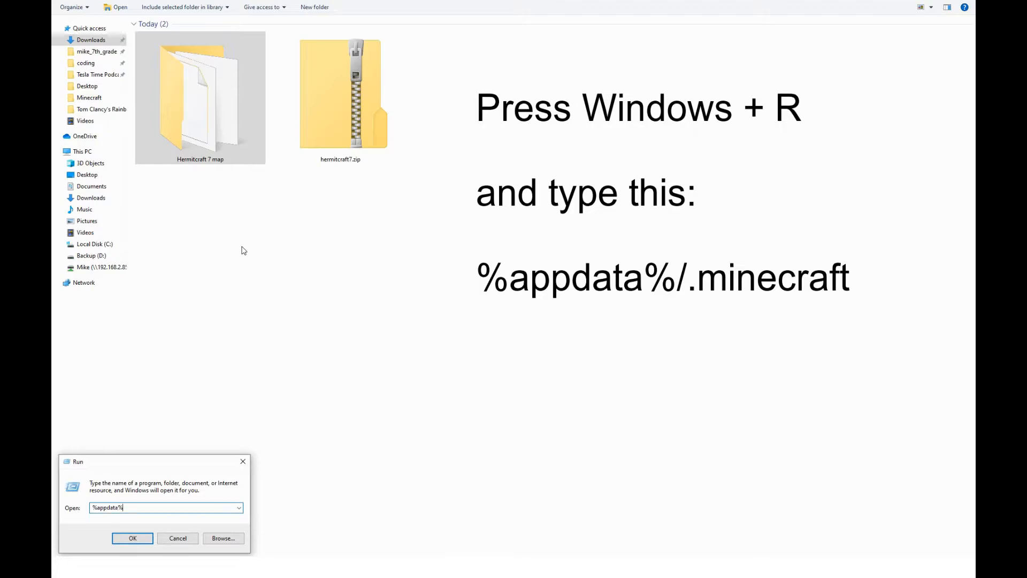
pyautogui.write('/')
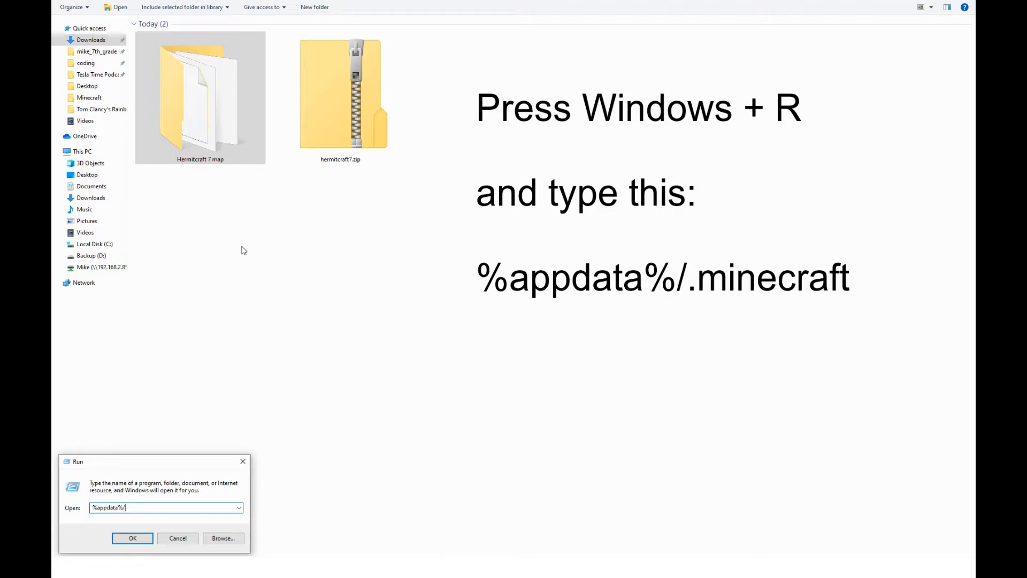
pyautogui.write('.minecraft')
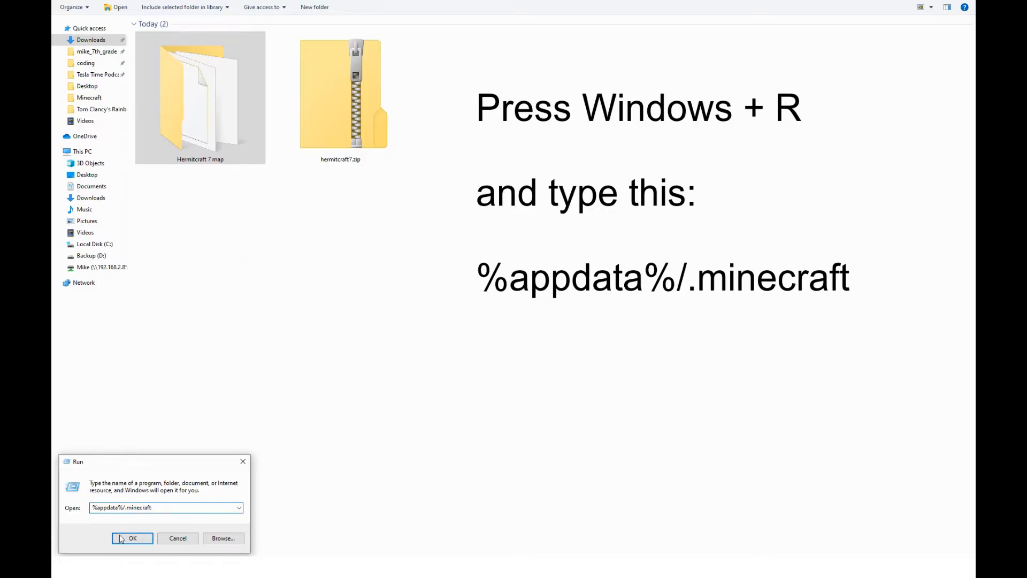
pyautogui.click(132, 537)
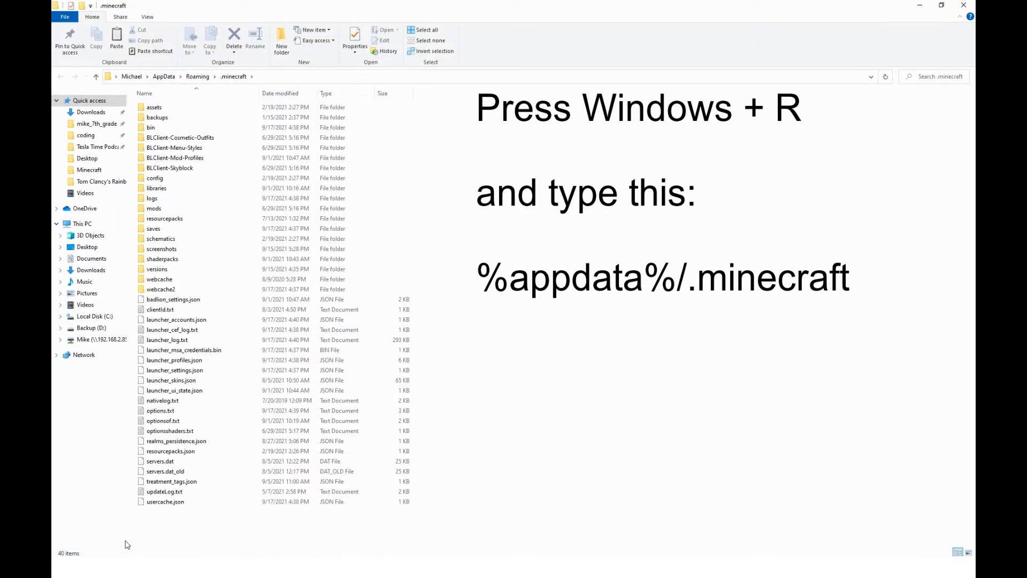
# - Enter the saves folder listing the existing Minecraft worlds
pyautogui.click(154, 228)
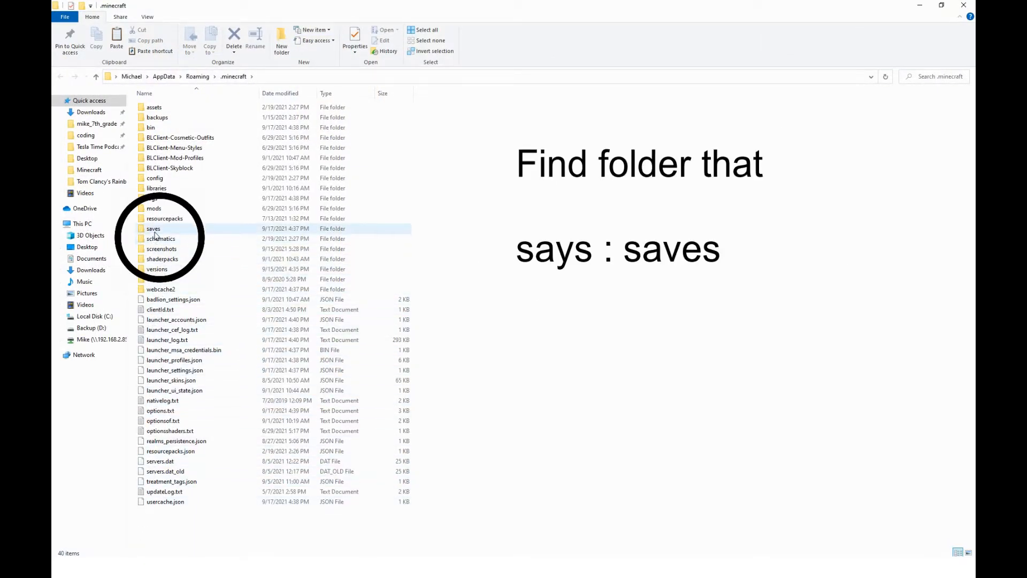
pyautogui.moveTo(165, 496)
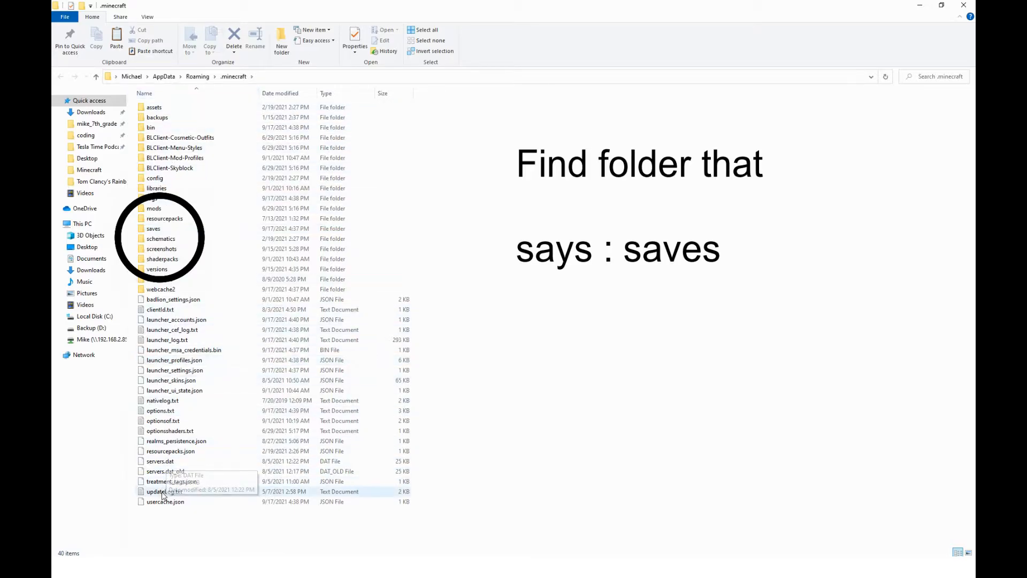
pyautogui.moveTo(161, 248)
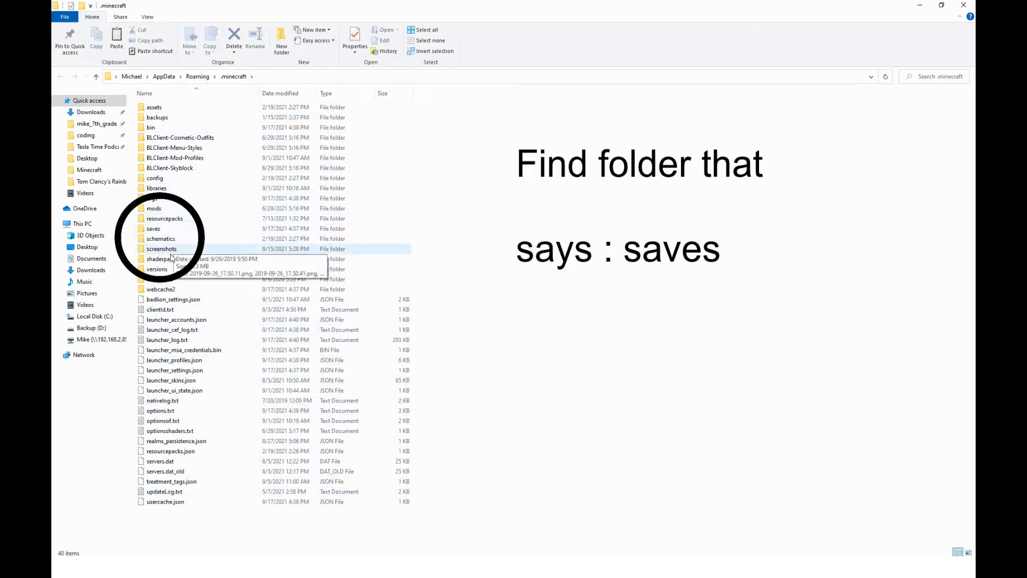
pyautogui.doubleClick(153, 228)
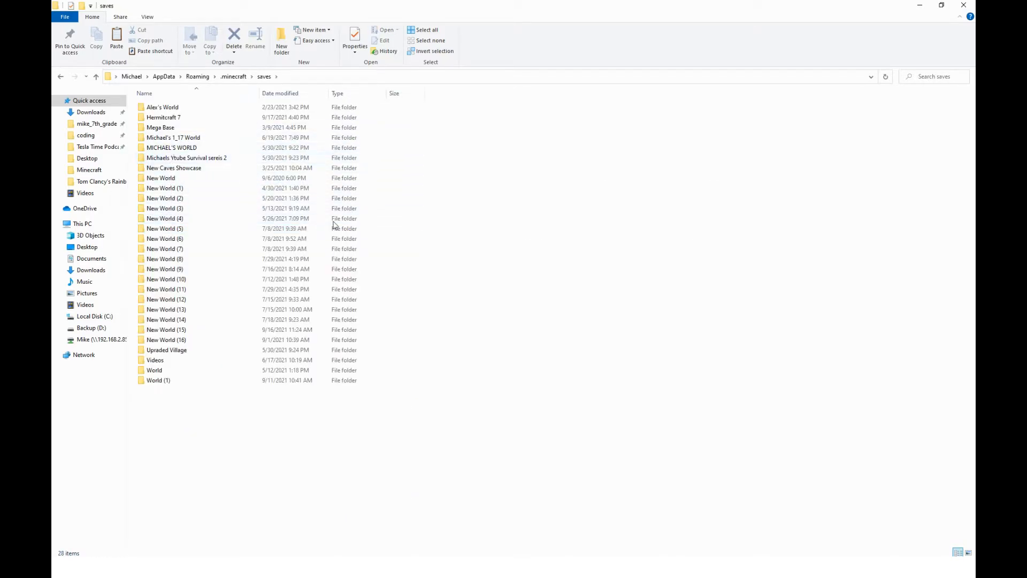
pyautogui.moveTo(475, 229)
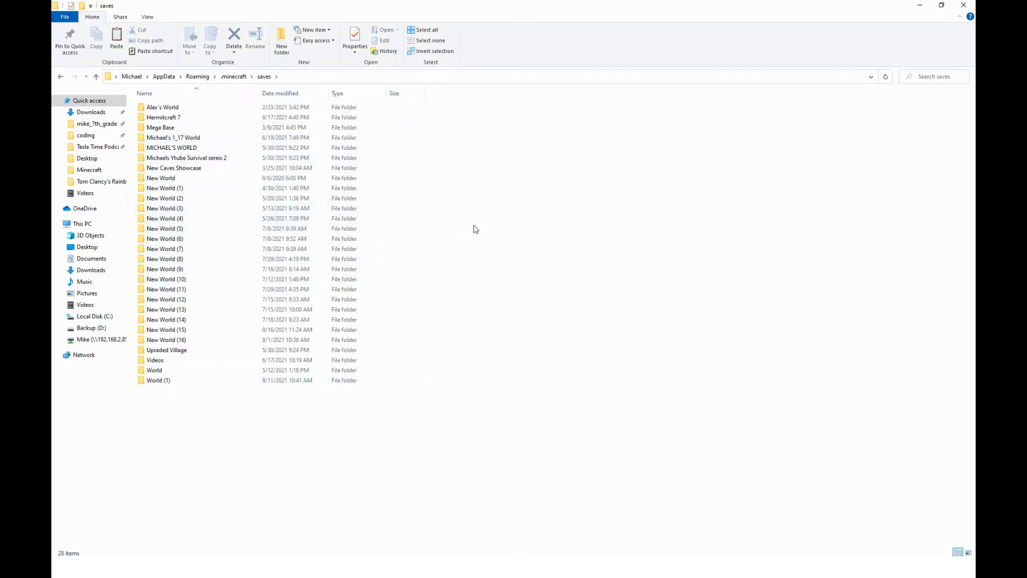
# - Paste the Hermitcraft 7 map folder into the Minecraft saves folder
pyautogui.rightClick(476, 229)
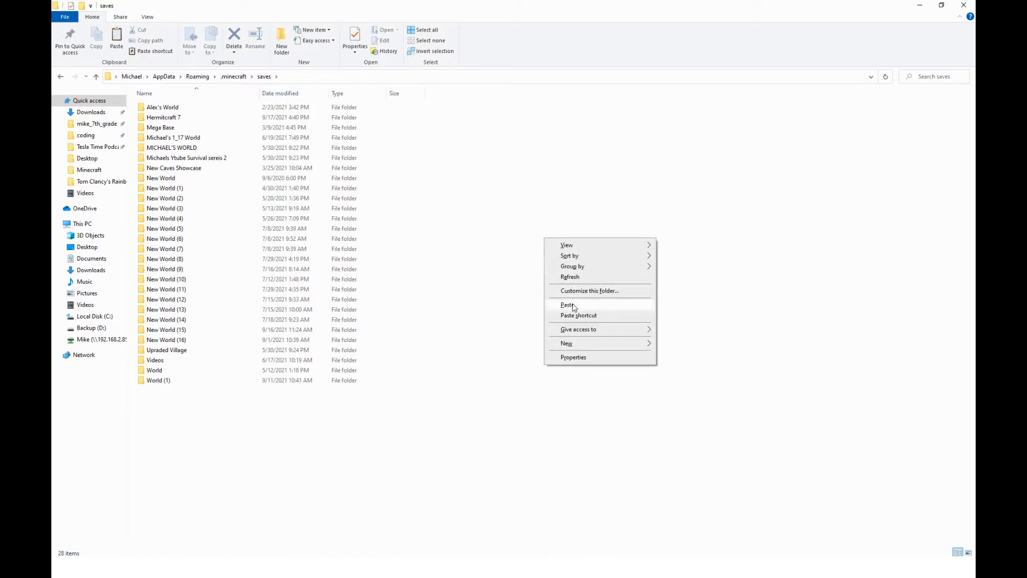
pyautogui.click(567, 304)
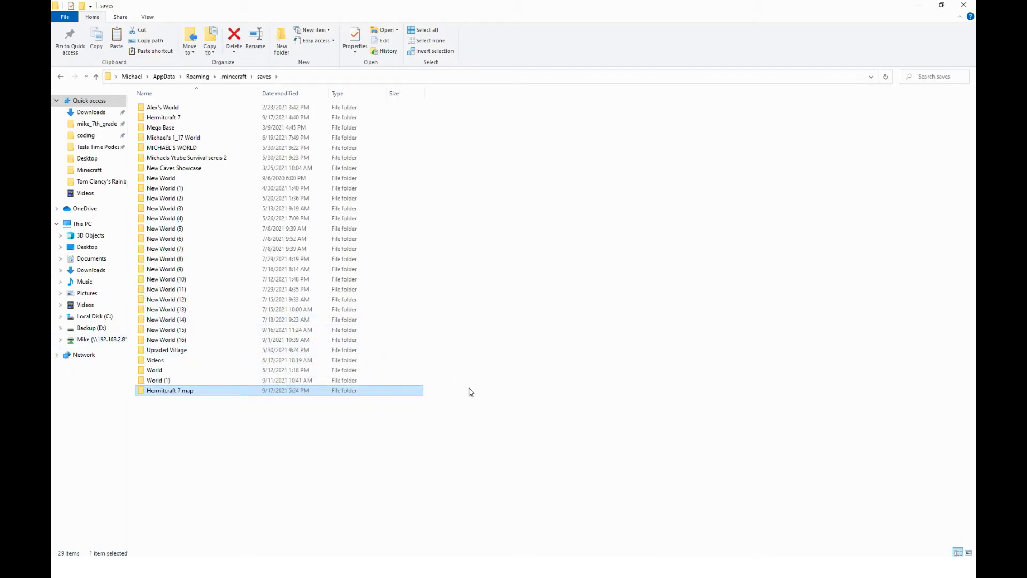
pyautogui.moveTo(450, 401)
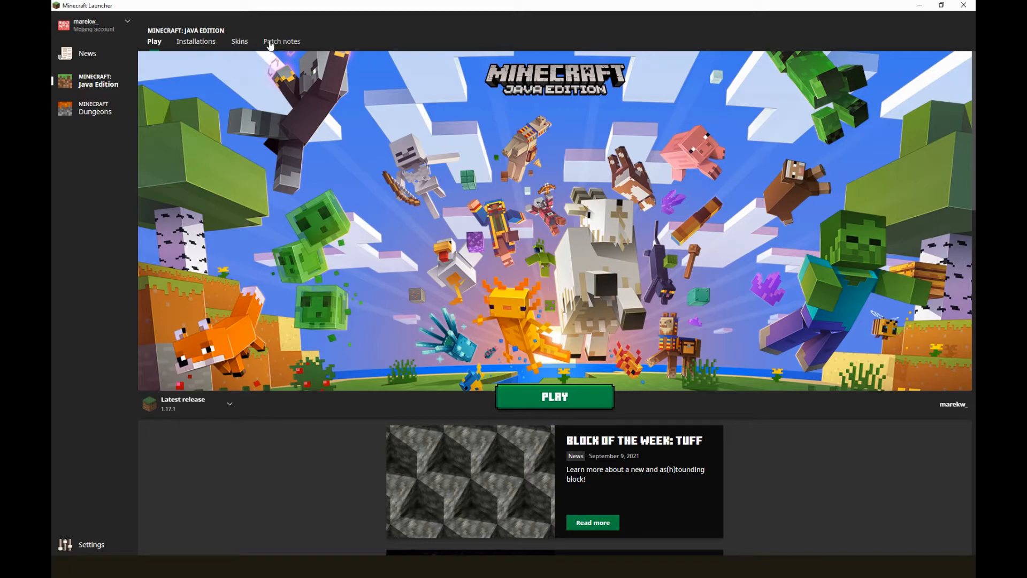
# - In the Minecraft Launcher's Installations list, begin a new installation
pyautogui.click(196, 41)
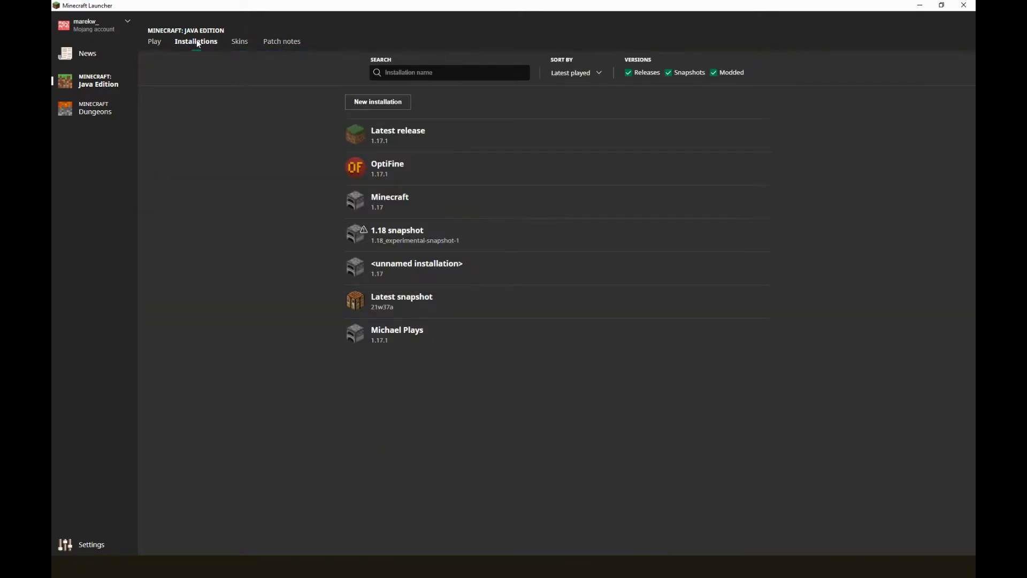
pyautogui.click(378, 102)
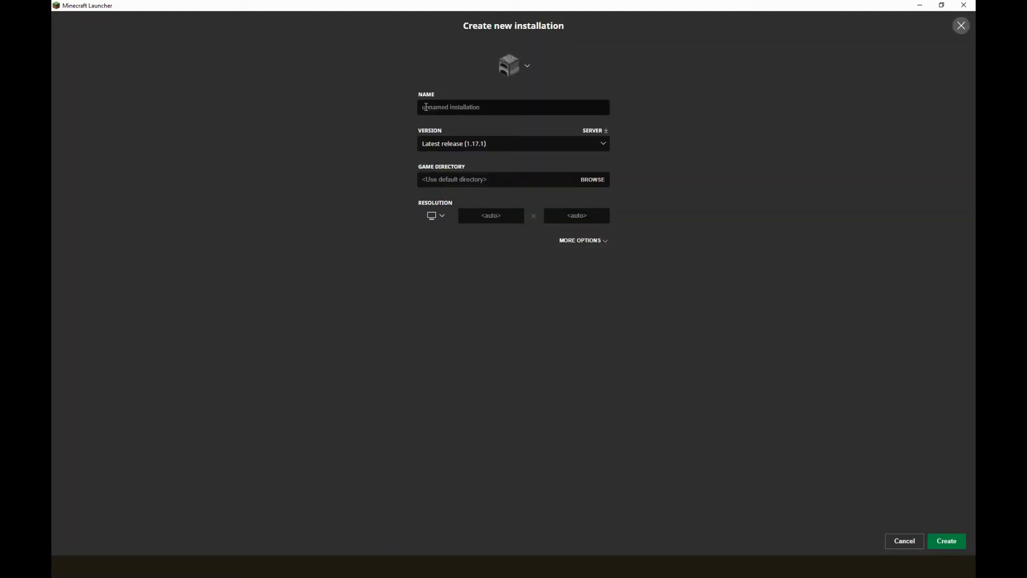
# - Create an installation named Hermitcraft Season 7 map on release 1.16.4
pyautogui.write('Hermitcraft Season 7 map')
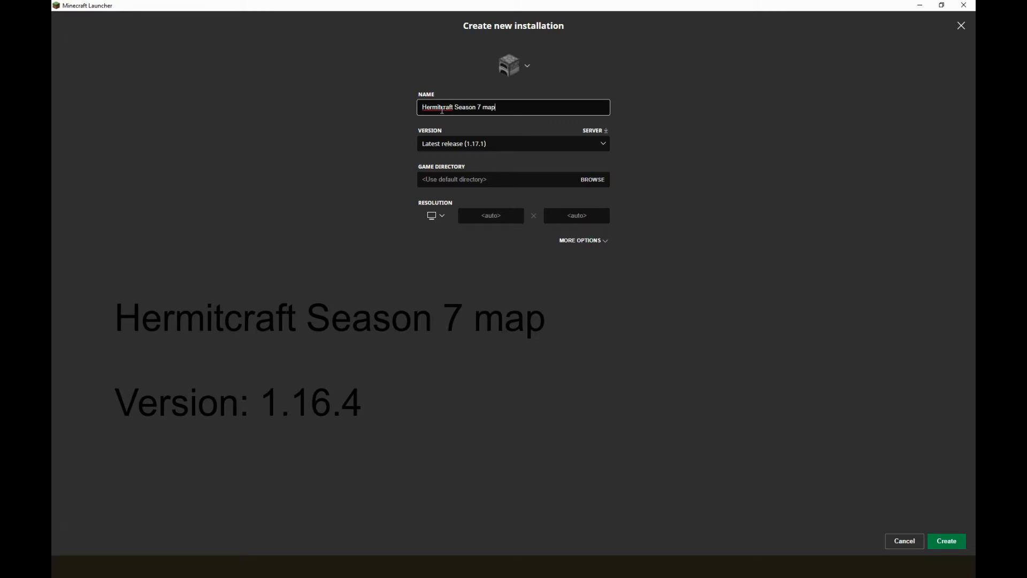
pyautogui.click(512, 144)
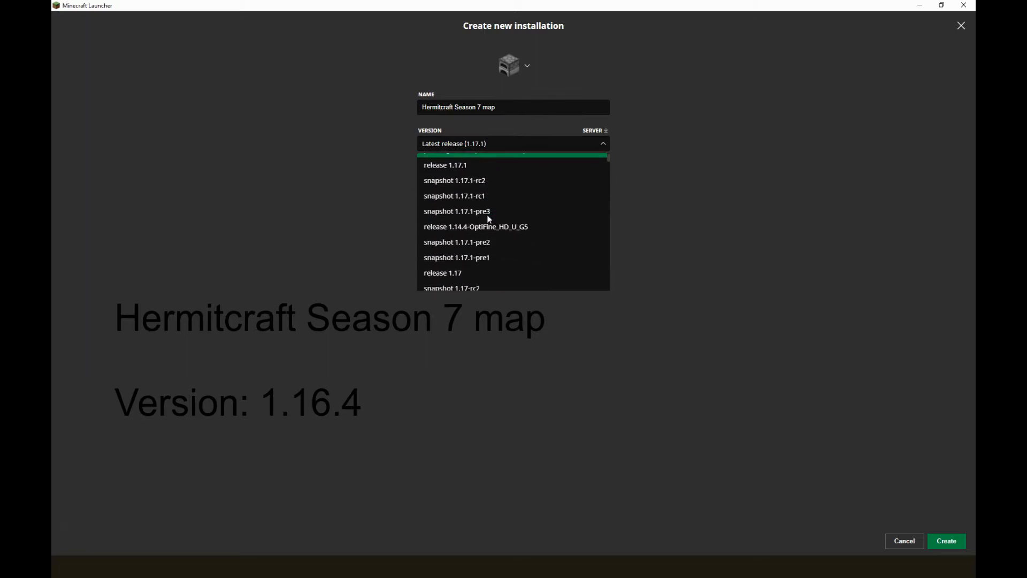
pyautogui.scroll(-3)
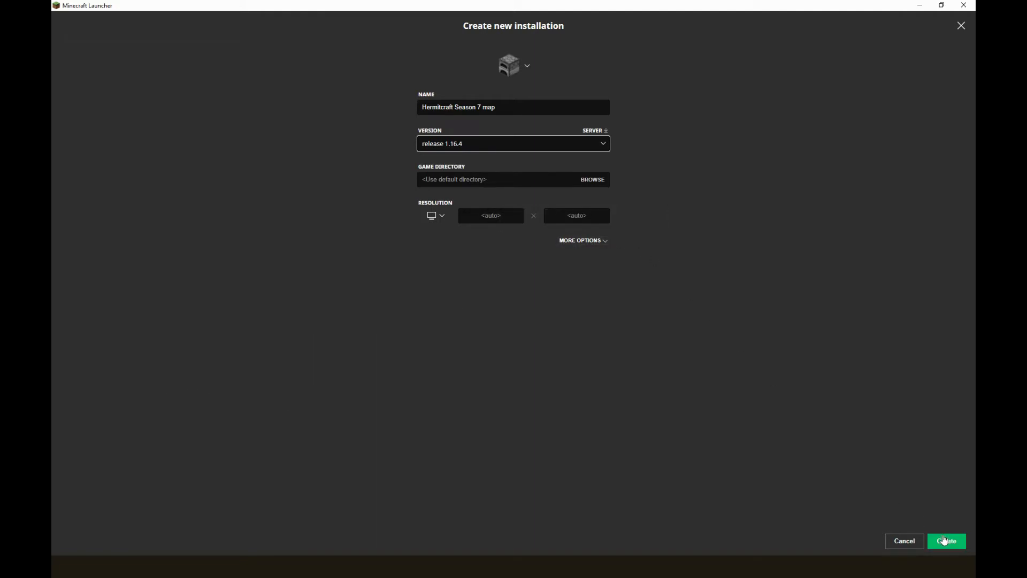
pyautogui.click(946, 542)
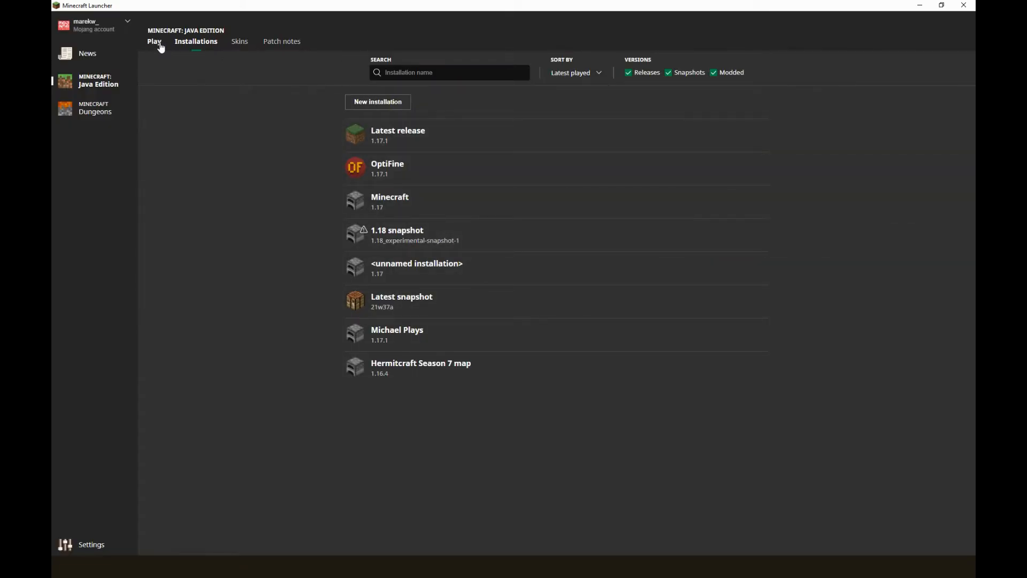
# - Select the Hermitcraft Season 7 map installation on the Play page and launch the game
pyautogui.click(154, 41)
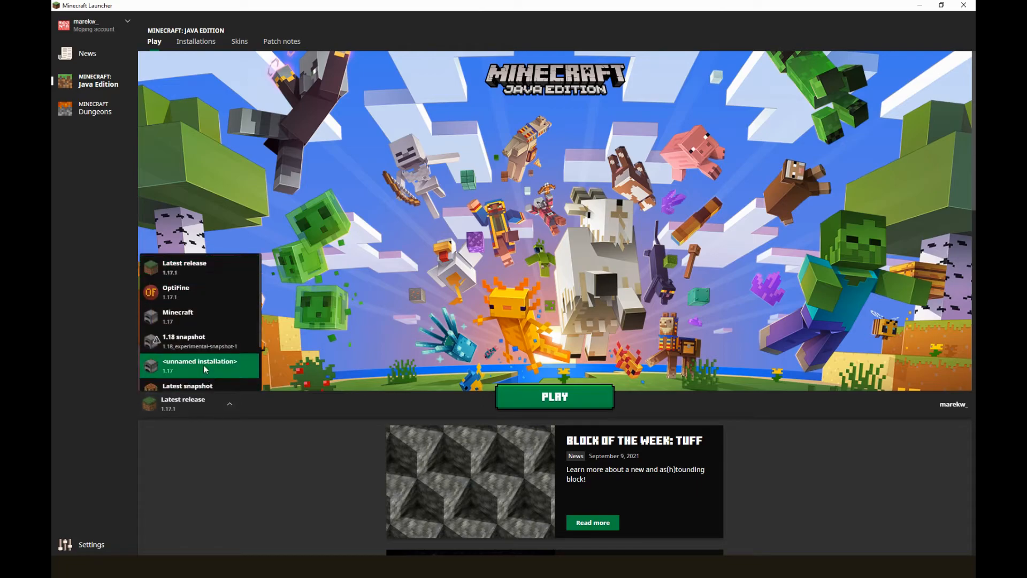
pyautogui.click(199, 366)
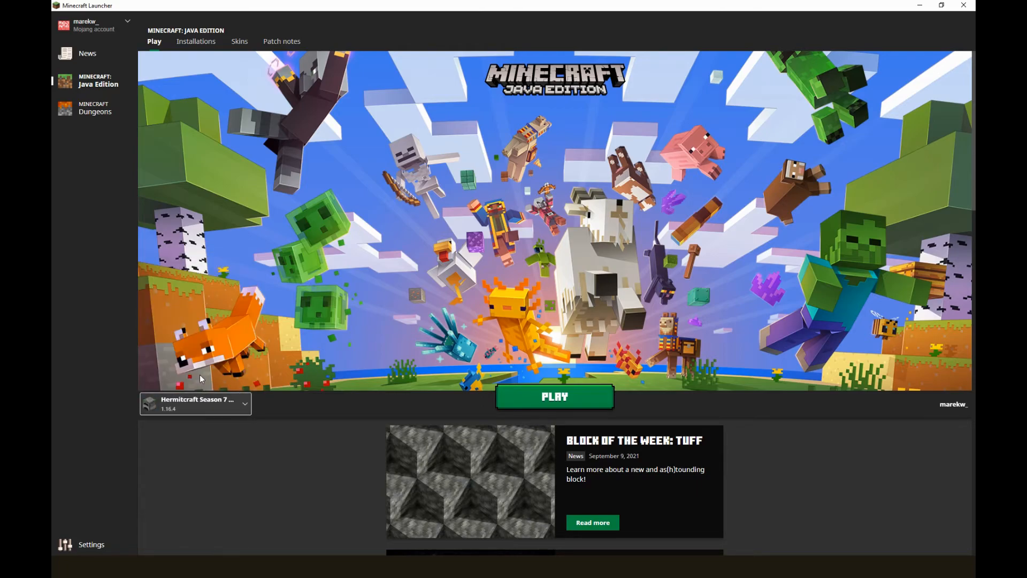
pyautogui.click(554, 396)
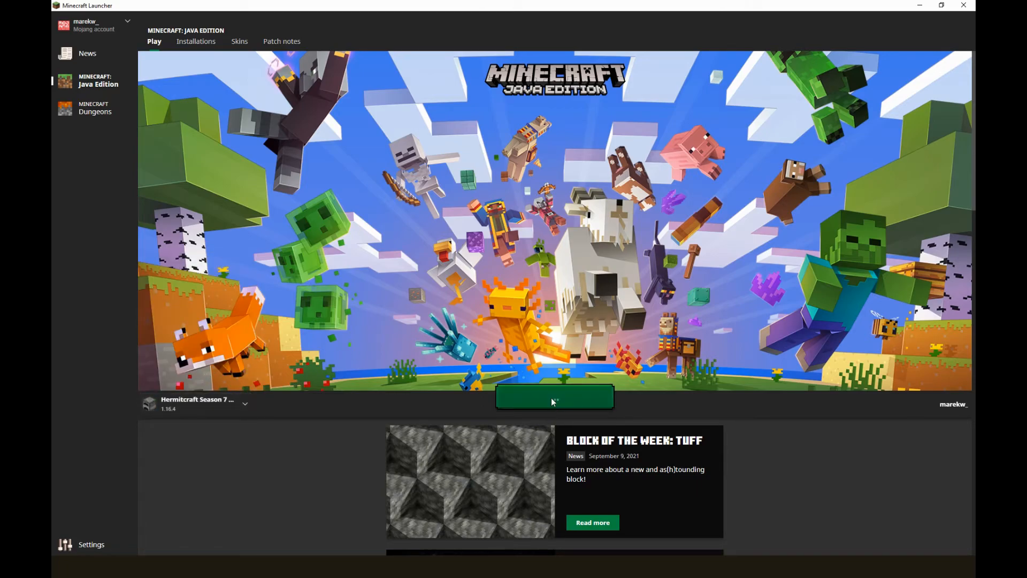
pyautogui.click(555, 396)
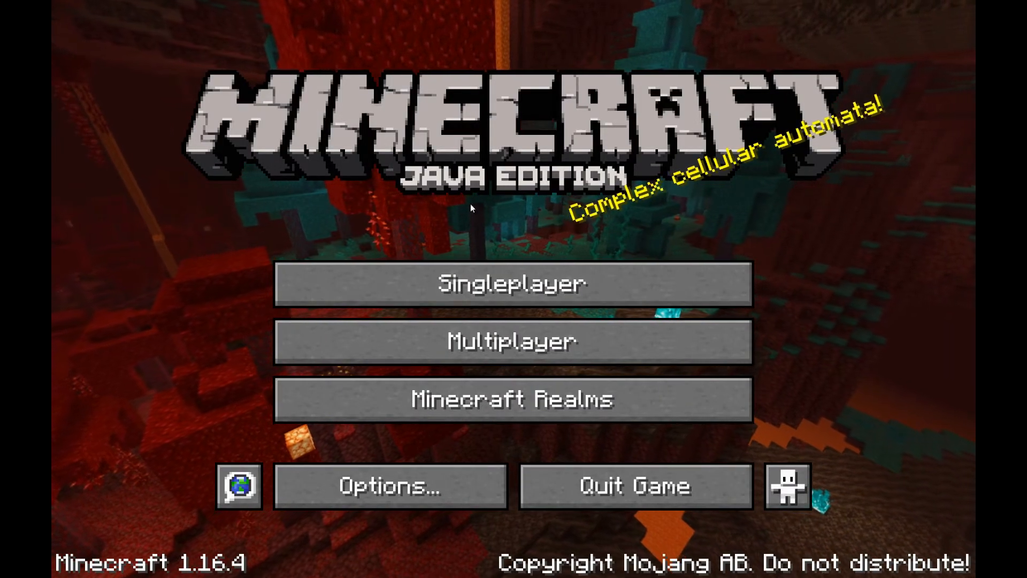
# - Browse the Singleplayer world list for the Hermitcraft world
pyautogui.click(512, 283)
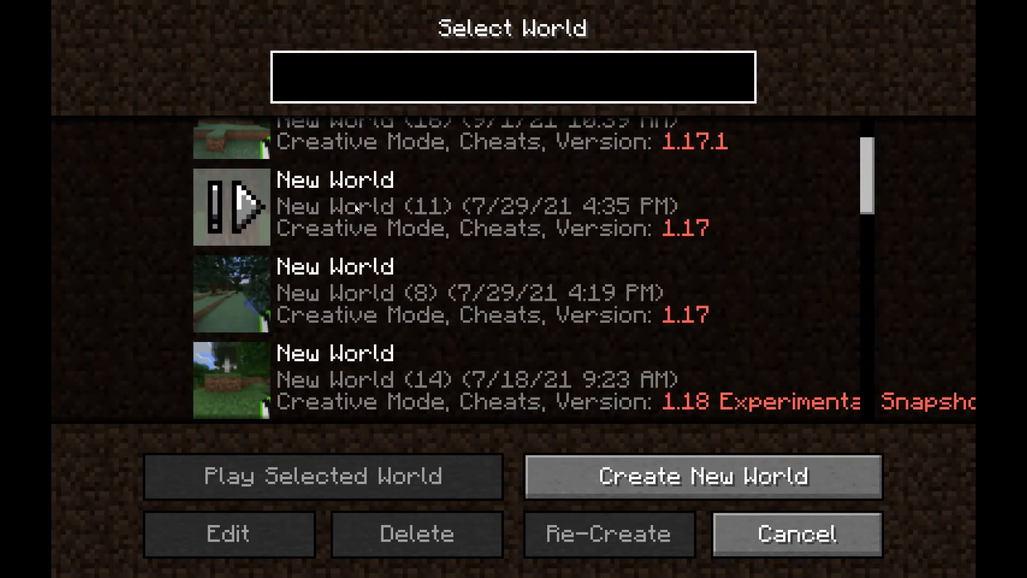
pyautogui.scroll(-3)
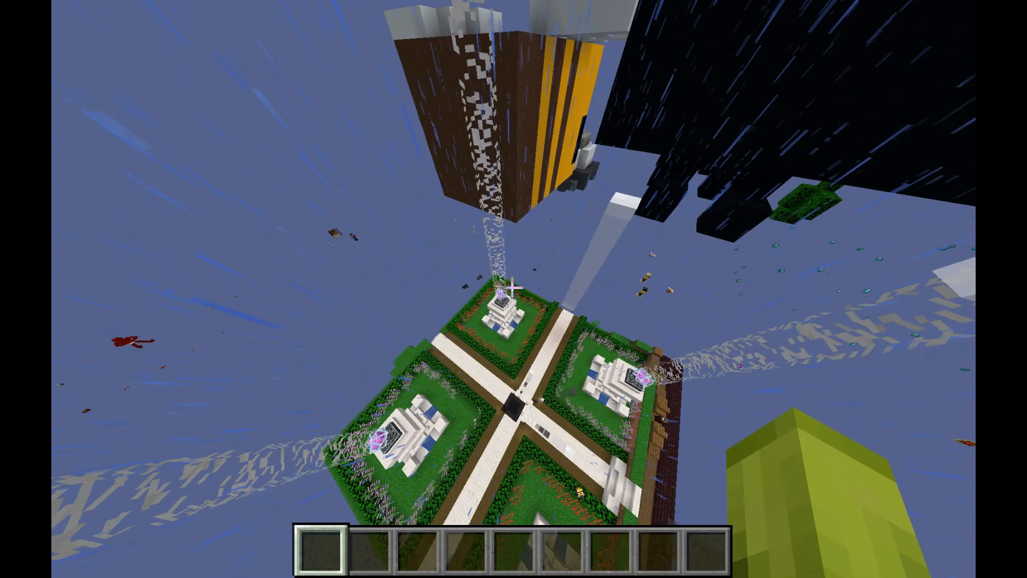
pyautogui.moveTo(513, 289)
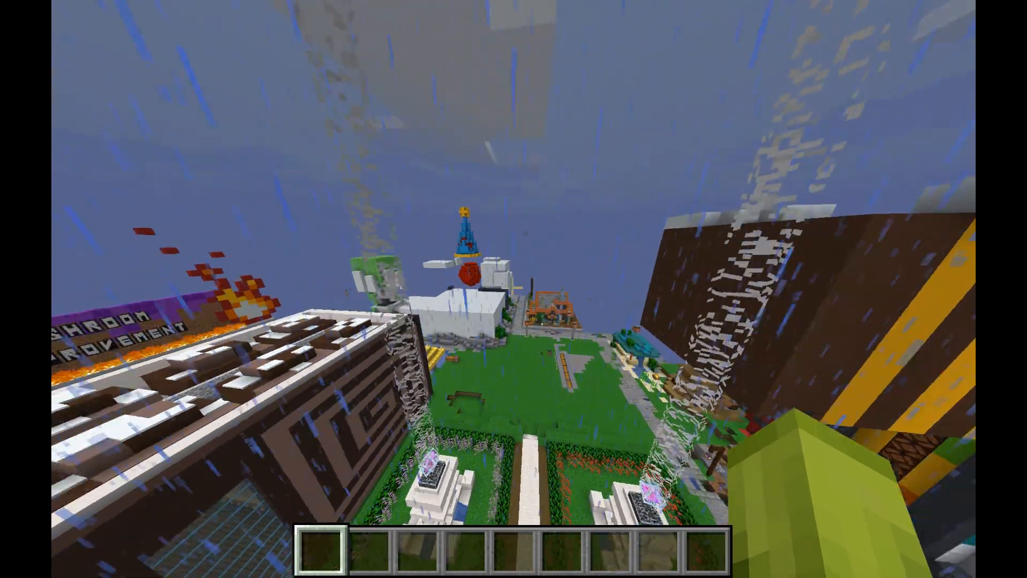
pyautogui.moveTo(514, 288)
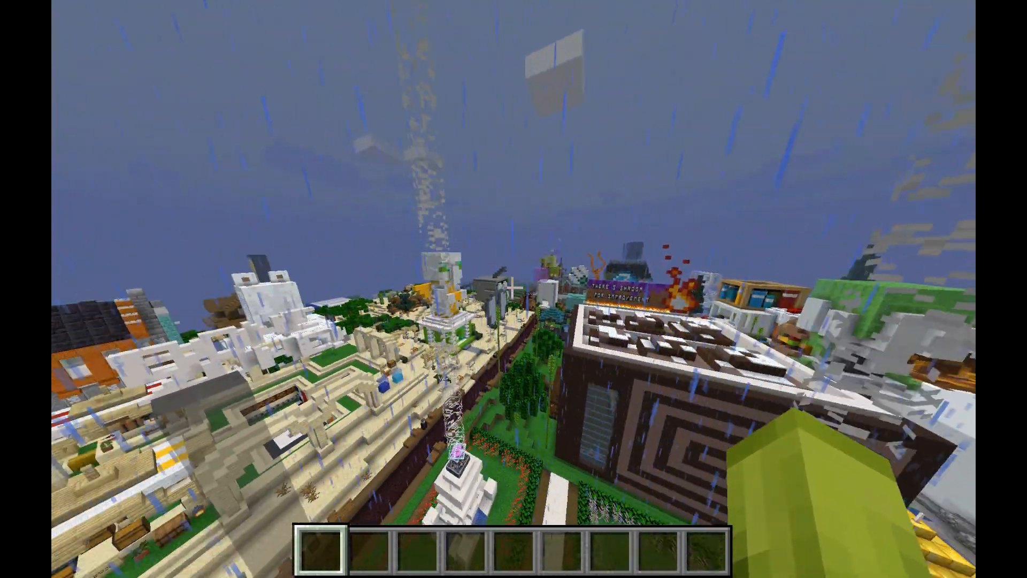